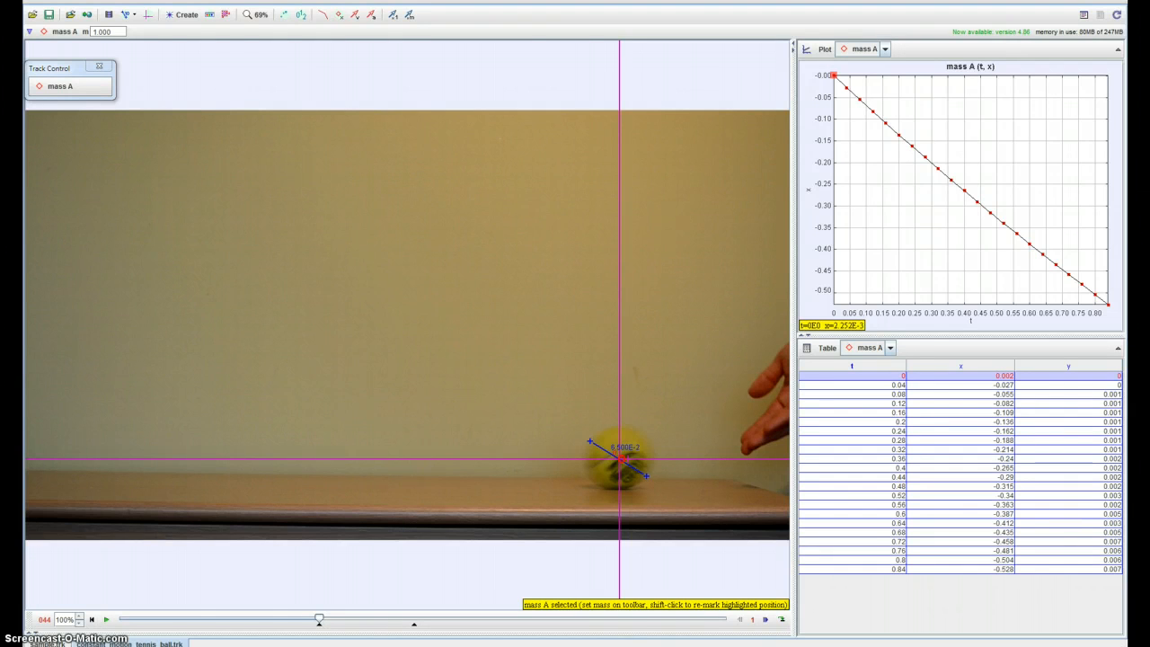
{"action": "mouse_move", "coordinate": [86, 601]}
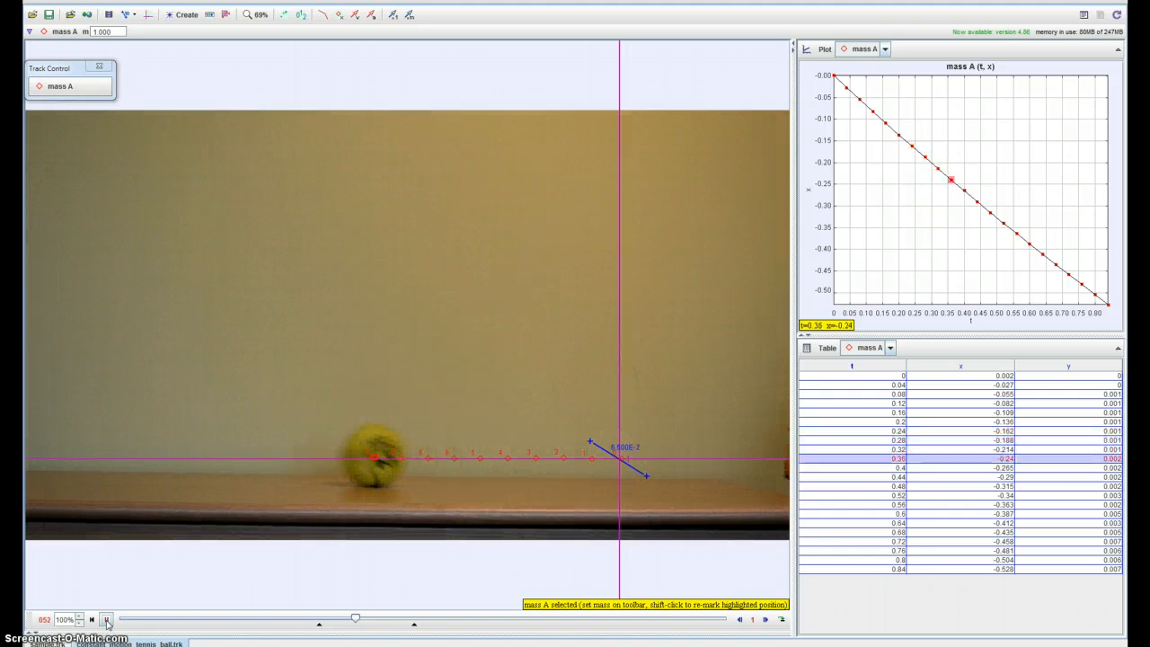
Advance the tennis ball clip through the tracked frames toward the last position.
{"action": "left_click", "coordinate": [106, 619]}
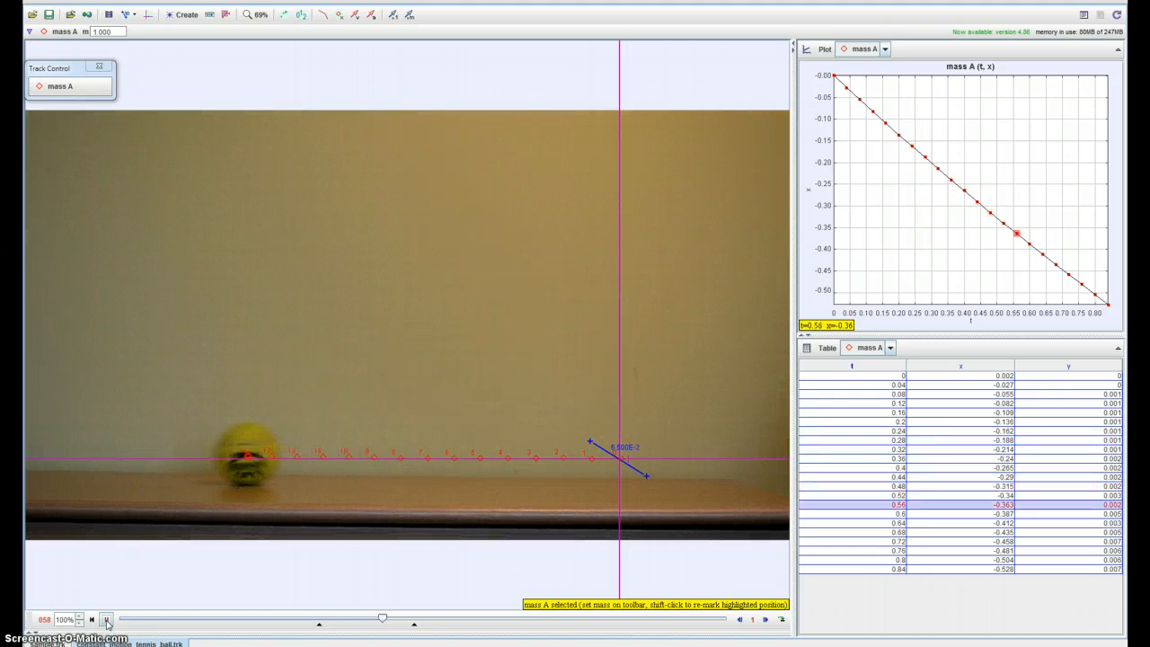
{"action": "left_click", "coordinate": [106, 620]}
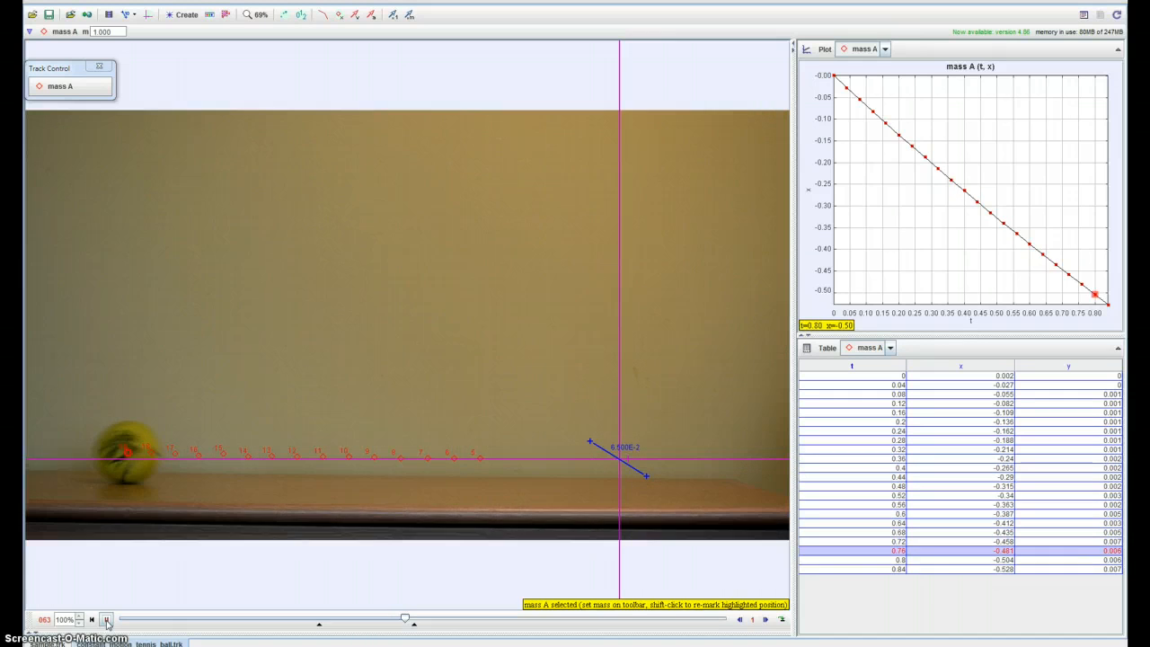
{"action": "left_click", "coordinate": [107, 619]}
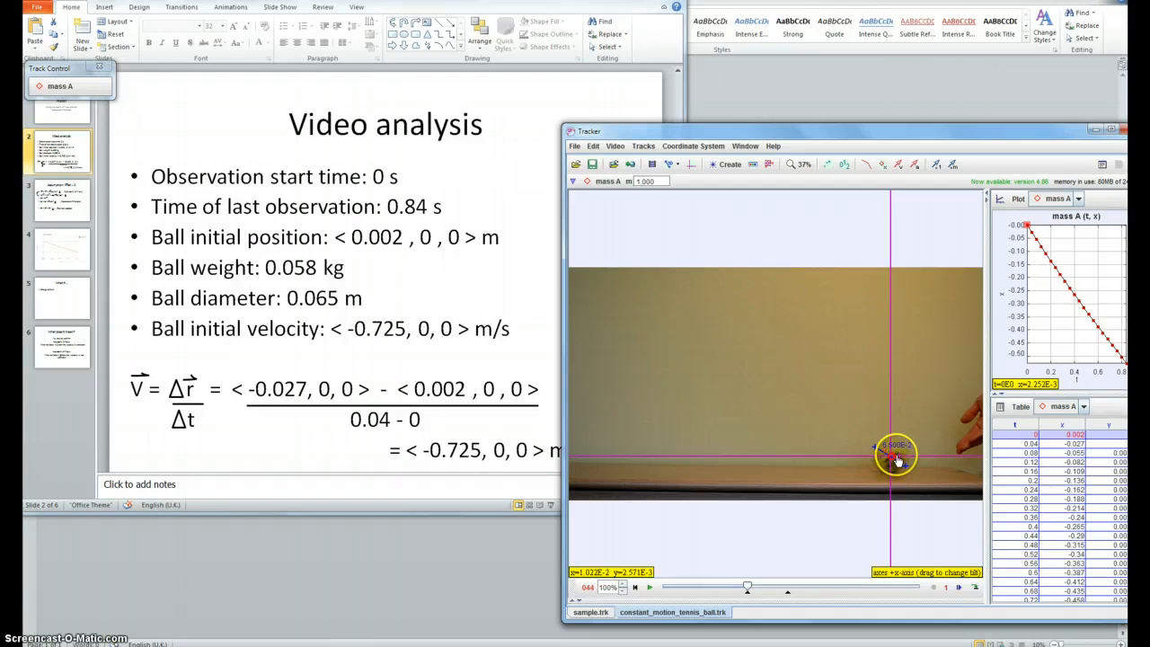
Bring the presentation forward and show the Assumption: Fnet = 0 slide with the momentum equations.
{"action": "left_click", "coordinate": [896, 459]}
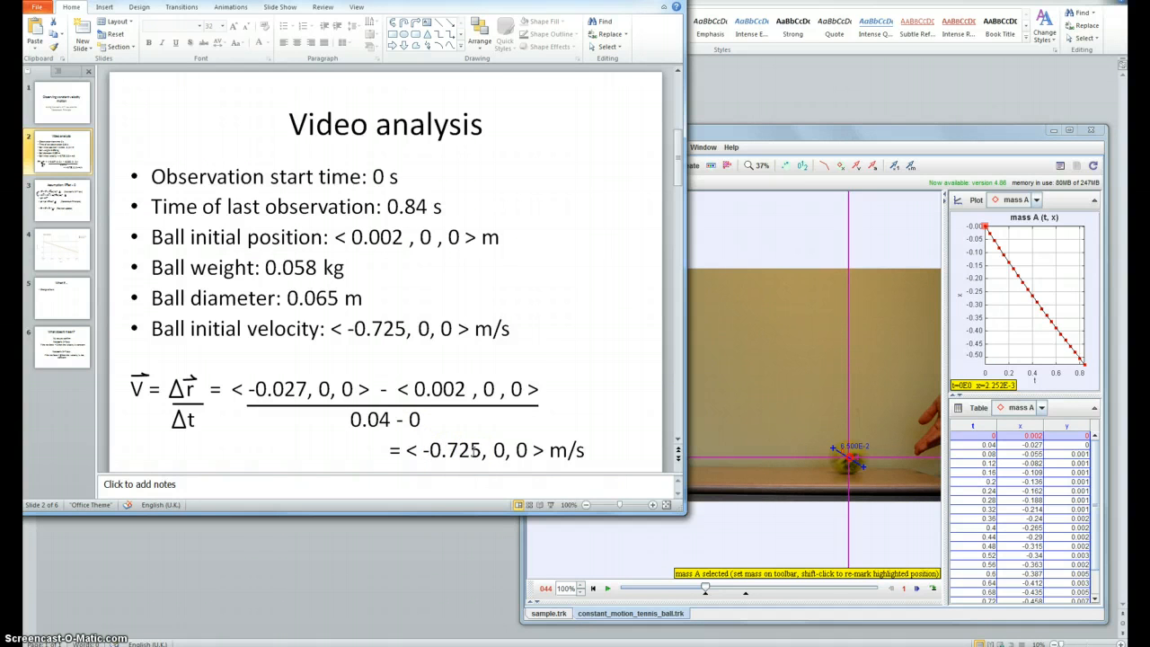
{"action": "left_click", "coordinate": [61, 199]}
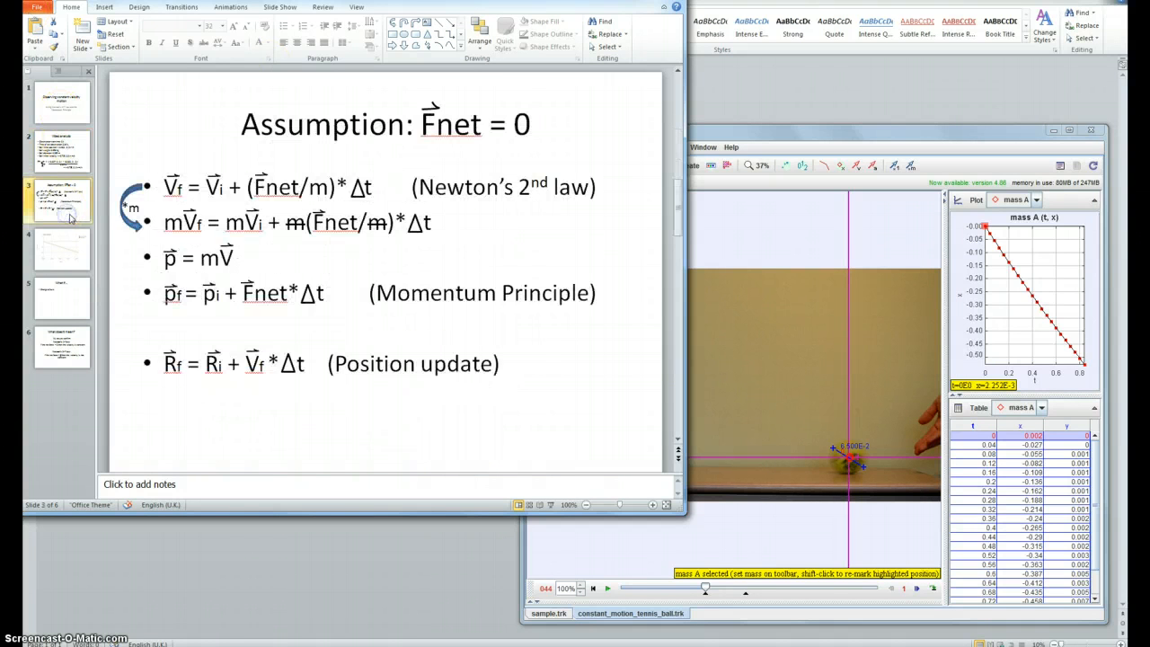
{"action": "mouse_move", "coordinate": [356, 247]}
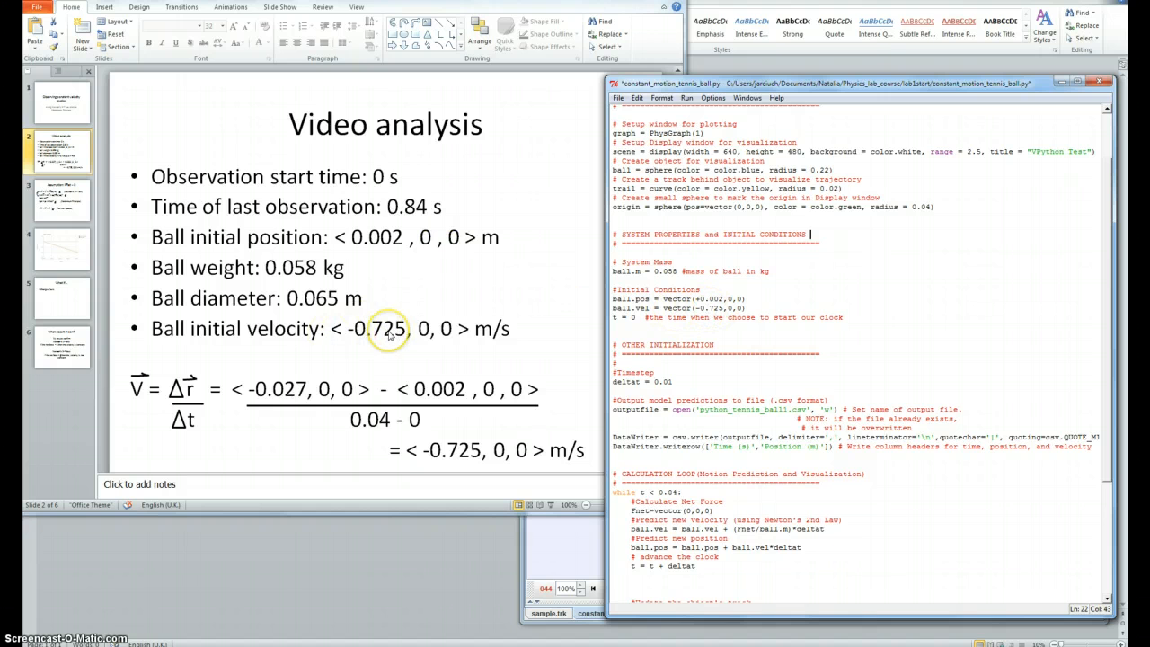
{"action": "mouse_move", "coordinate": [805, 307]}
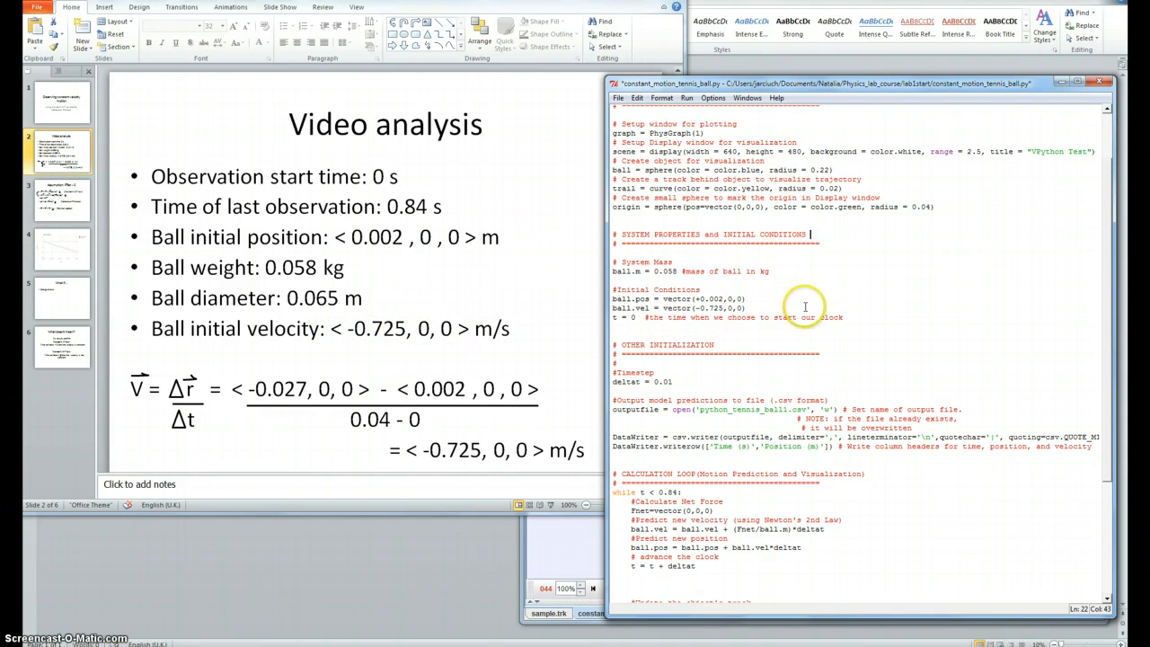
{"action": "mouse_move", "coordinate": [660, 271]}
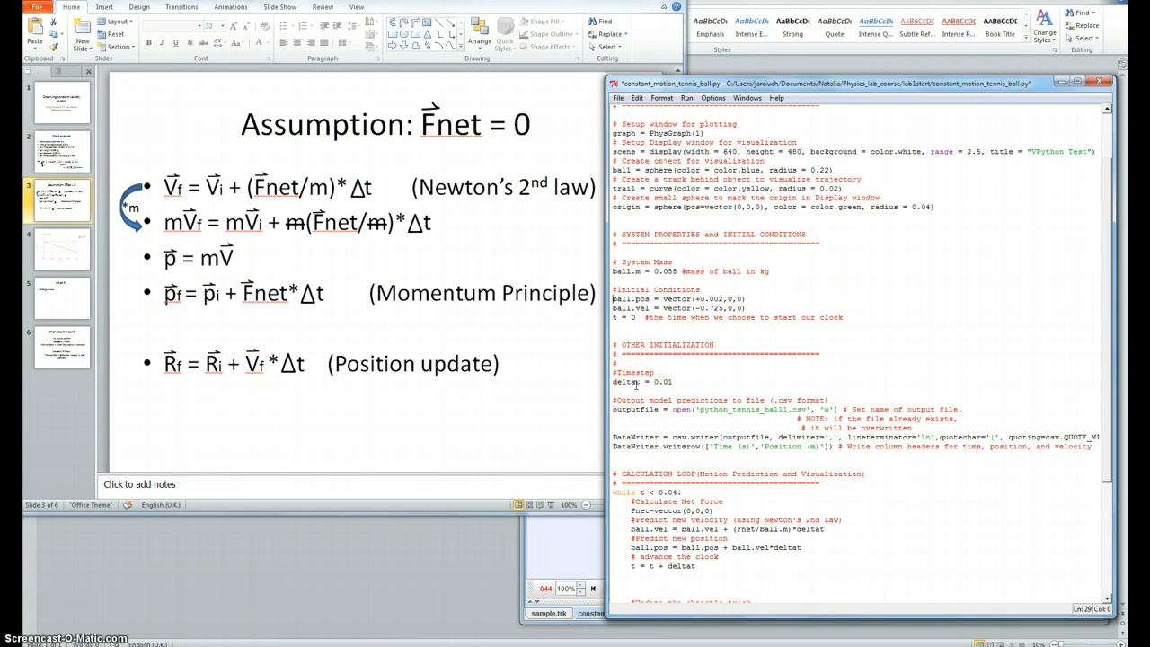
Focus the constant_motion_tennis_ball.py script at its initial conditions with velocity -0.725.
{"action": "left_click", "coordinate": [674, 382]}
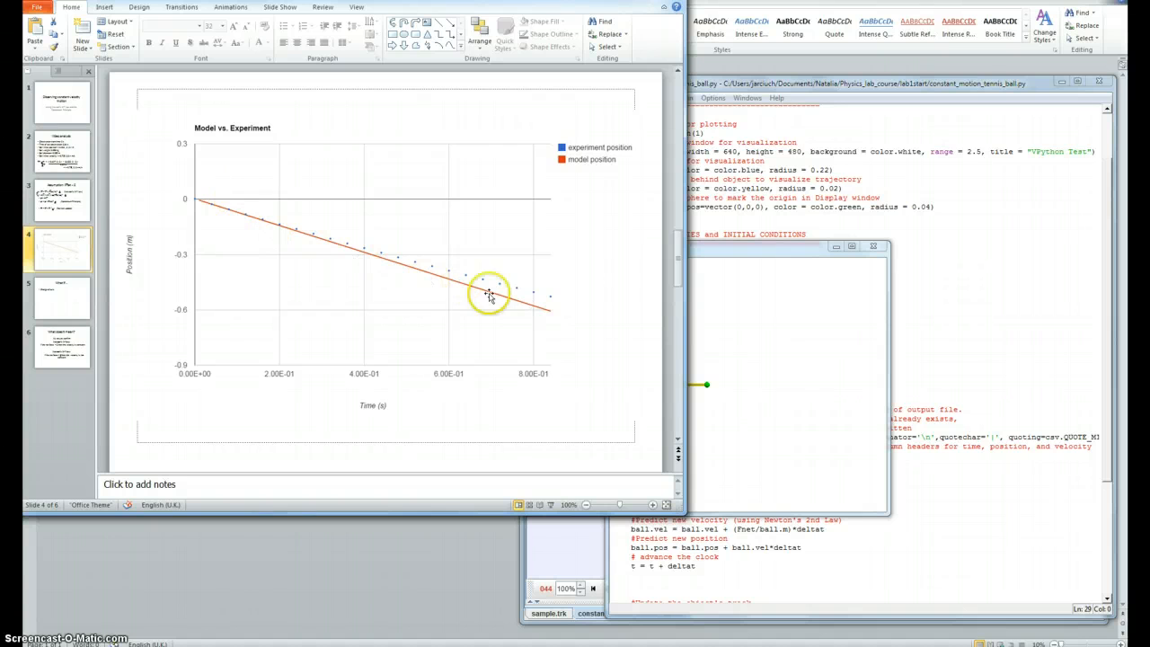
{"action": "mouse_move", "coordinate": [434, 269]}
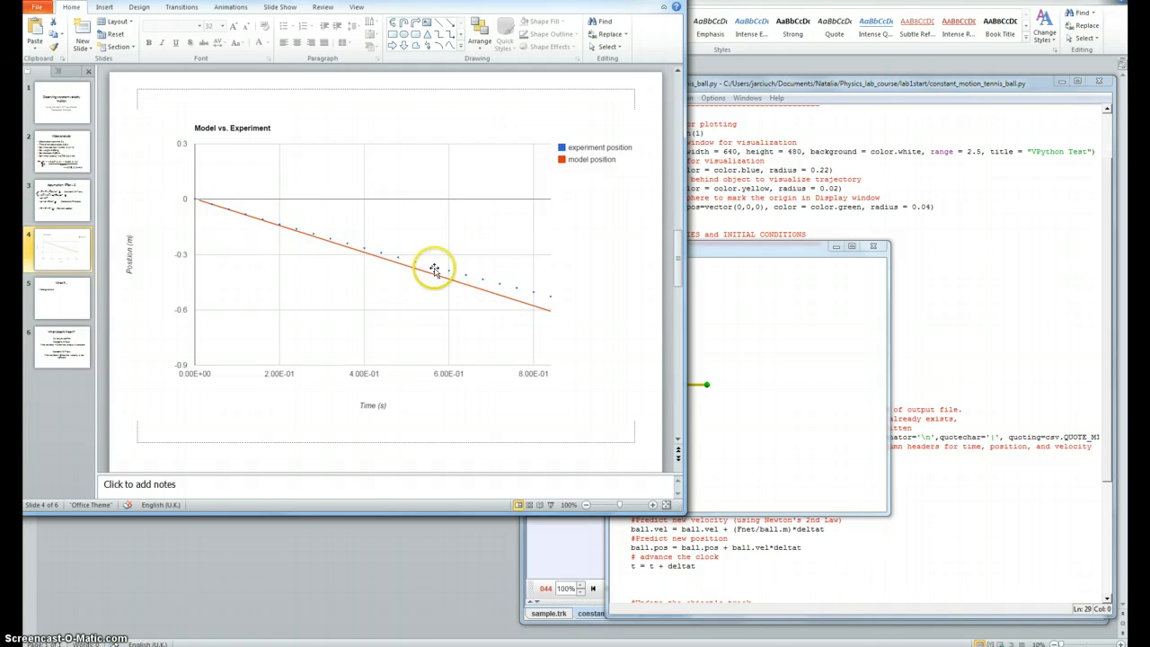
{"action": "mouse_move", "coordinate": [530, 292]}
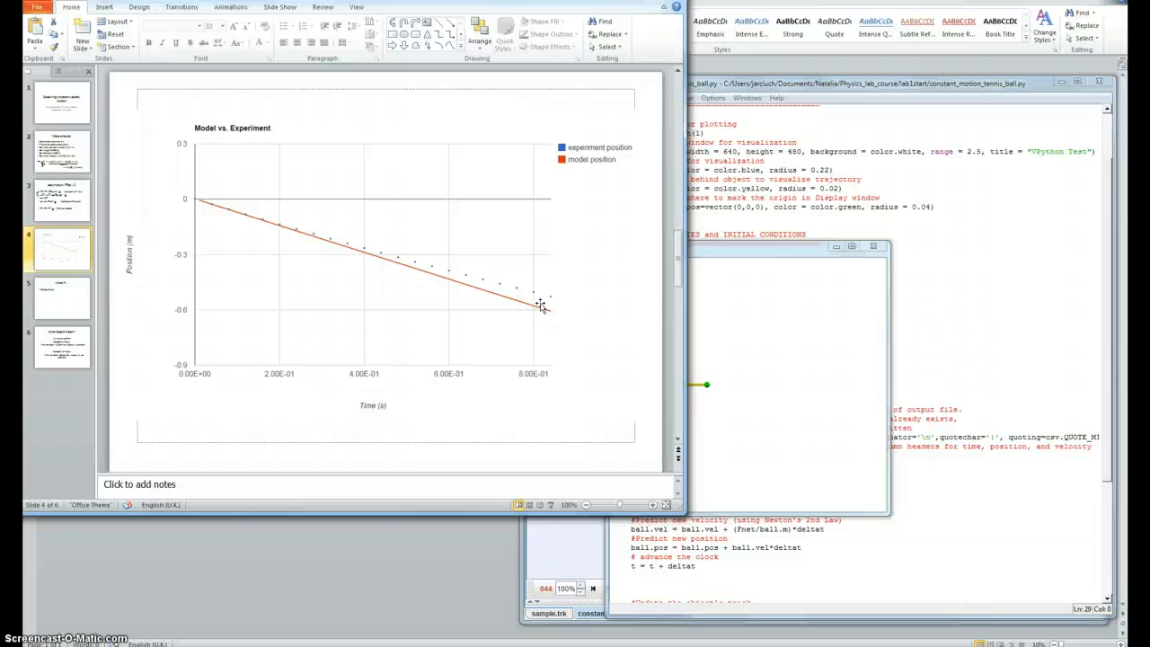
Move on from the Model vs. Experiment chart to the next slide.
{"action": "left_click", "coordinate": [60, 297]}
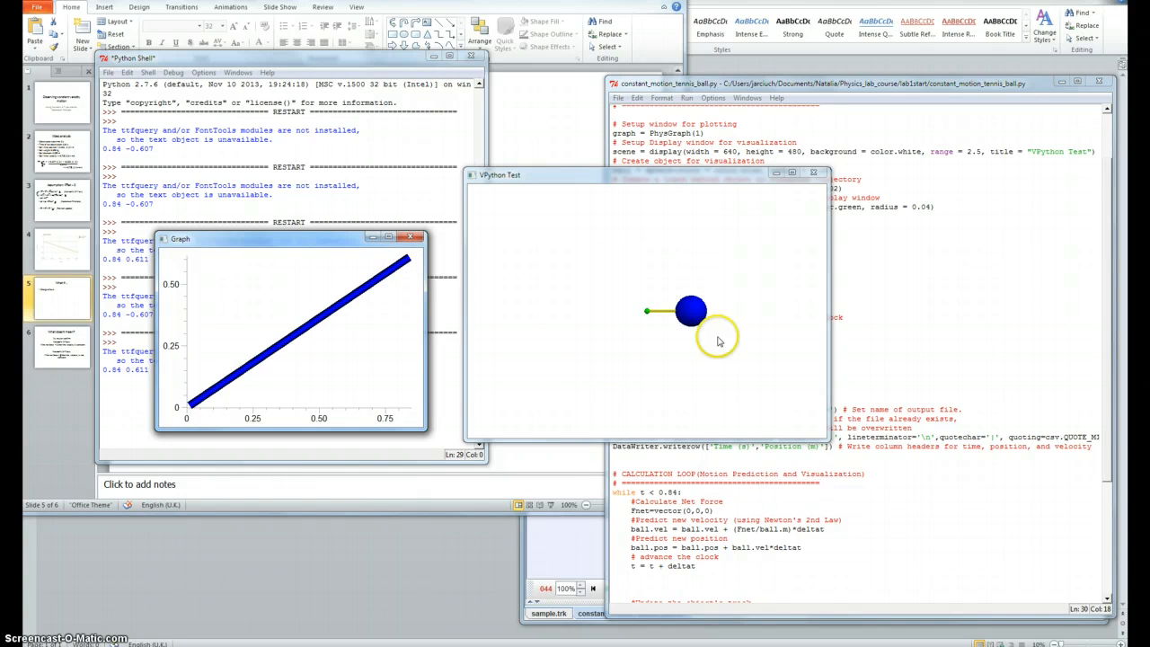
{"action": "mouse_move", "coordinate": [670, 286]}
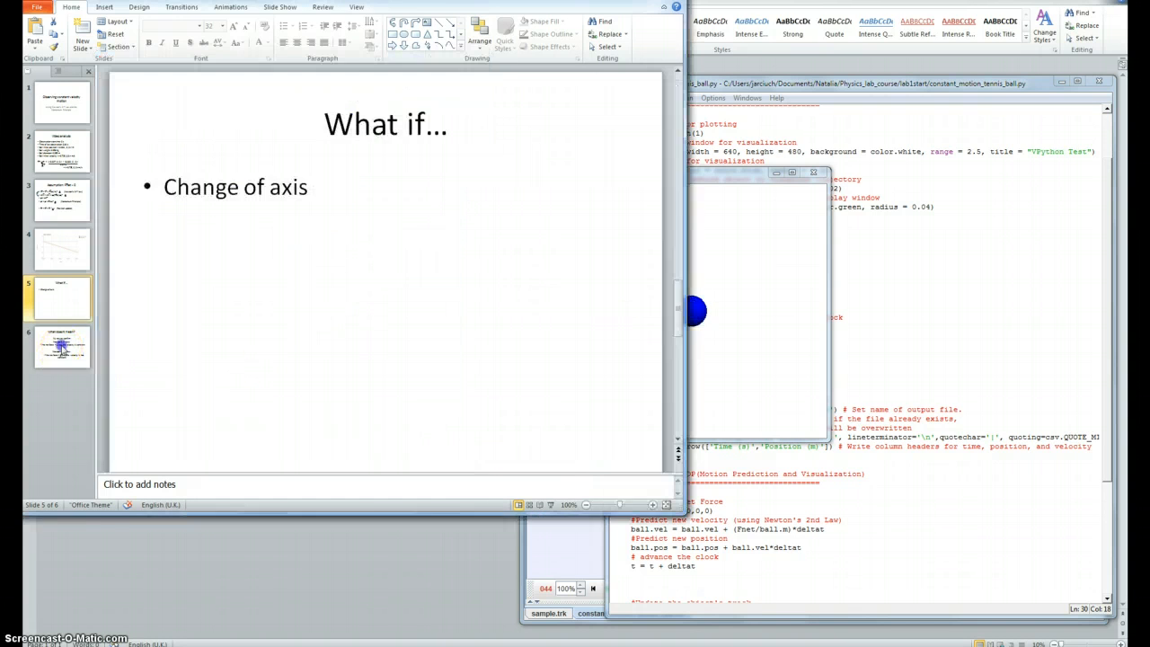
Show the 'What does it mean?' slide on Newton's first and second laws.
{"action": "left_click", "coordinate": [62, 346]}
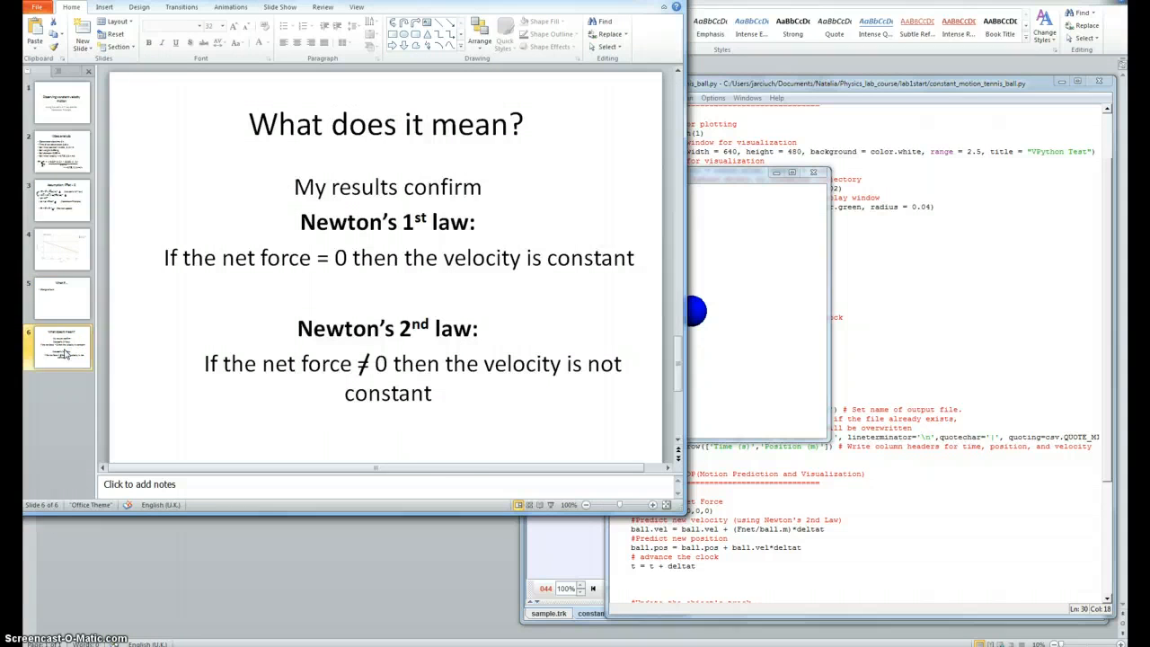
{"action": "mouse_move", "coordinate": [746, 286]}
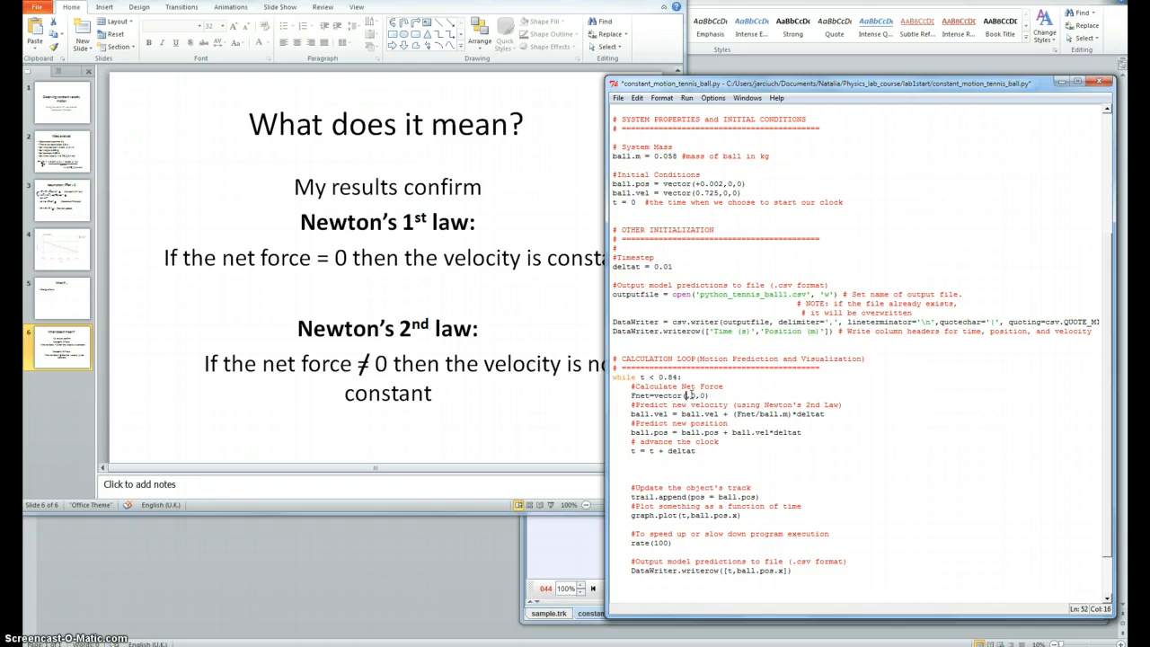
Change the net force in the loop to Fnet=vector(3,0,0).
{"action": "type", "text": "3"}
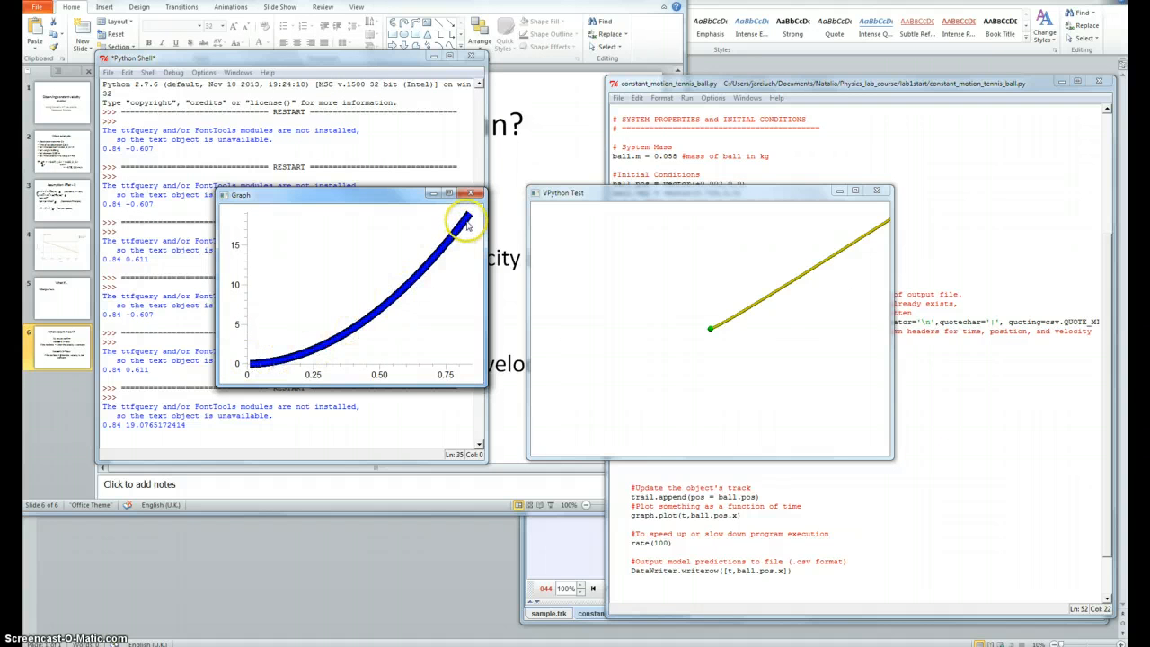
{"action": "mouse_move", "coordinate": [447, 260]}
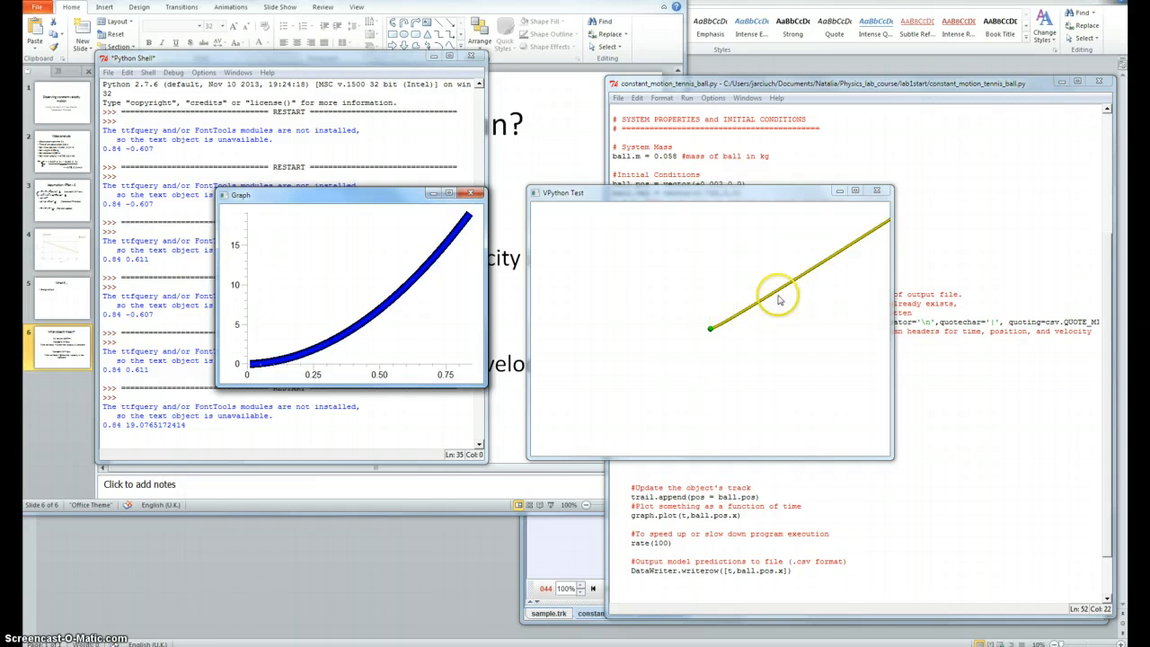
{"action": "mouse_move", "coordinate": [873, 242]}
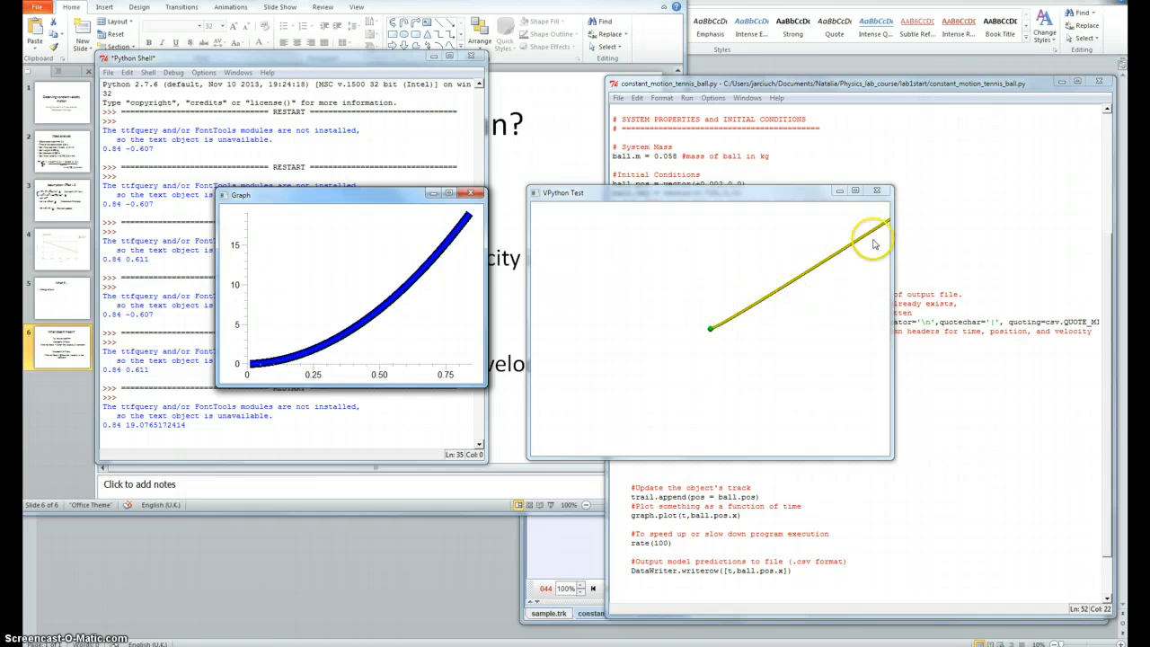